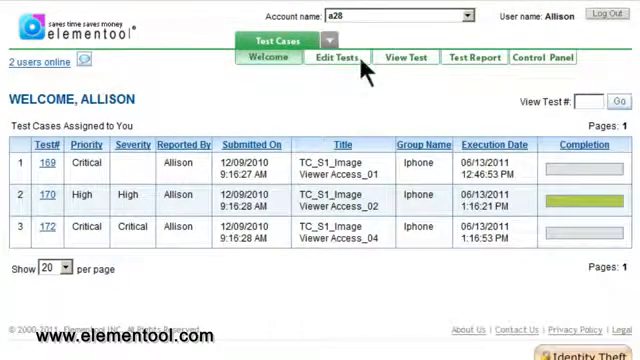
Visit the View Test list, the Test Report form, and then the account Control Panel.
click(405, 57)
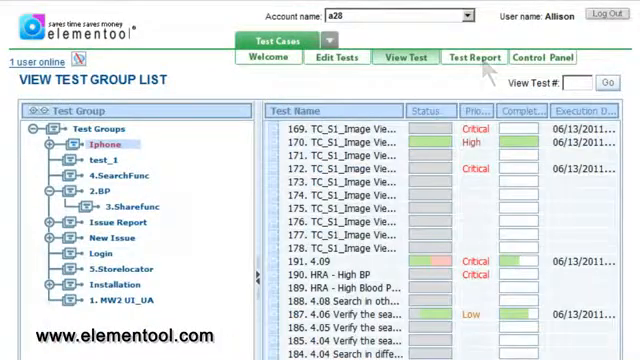
click(475, 57)
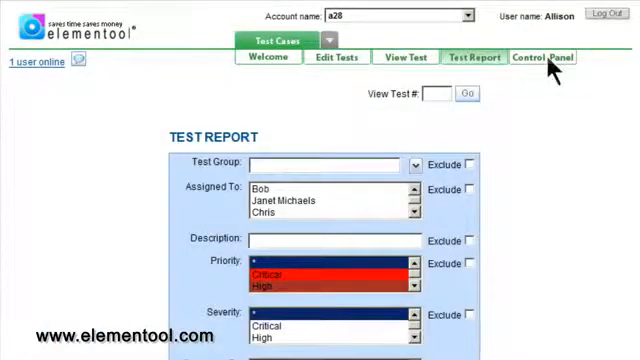
click(267, 57)
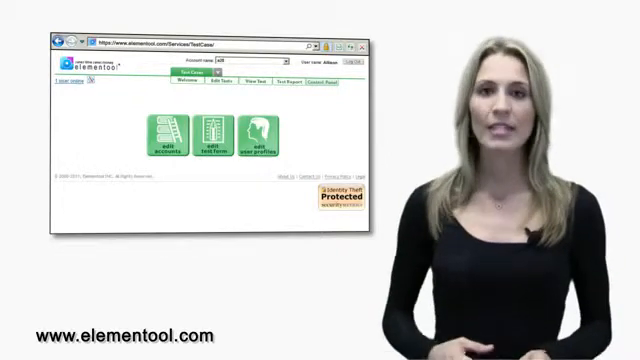
Visit the Edit Tests group list and the Test Report form, ending on the login page.
click(218, 81)
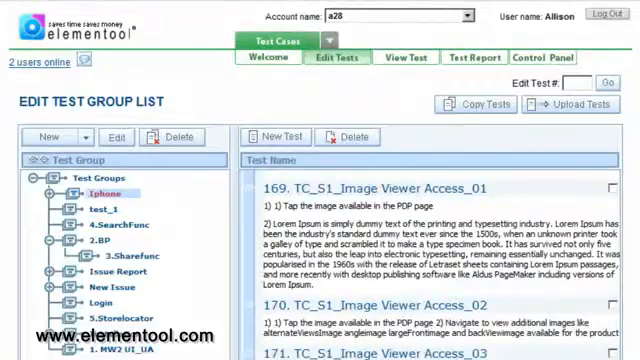
click(462, 57)
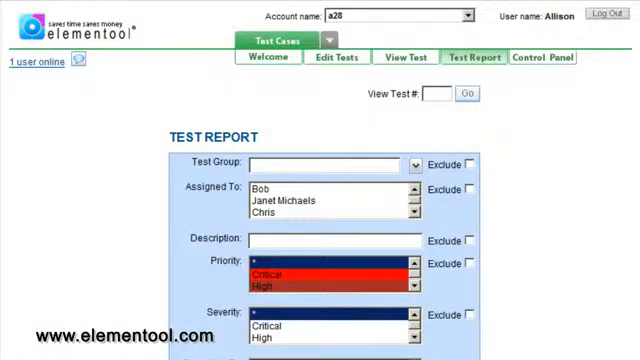
click(604, 16)
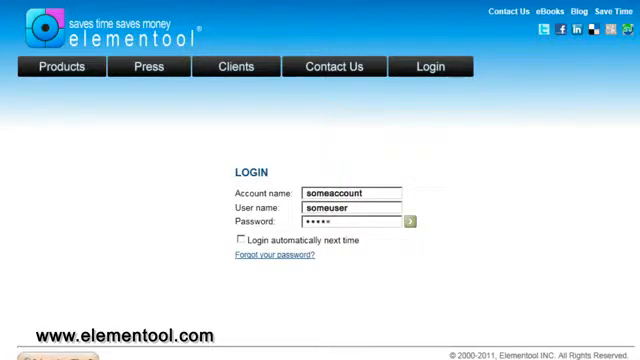
Open the Edit Test Case Form from the Control Panel.
click(410, 220)
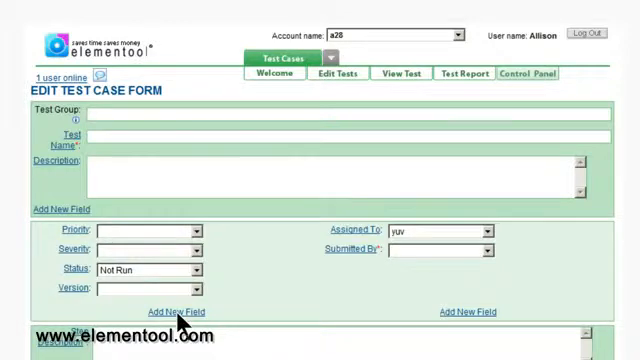
Choose Add New Field on the Edit Test Case Form before returning to the Welcome page.
click(170, 311)
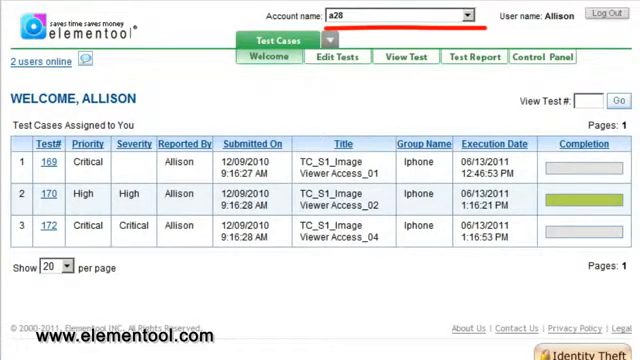
click(462, 15)
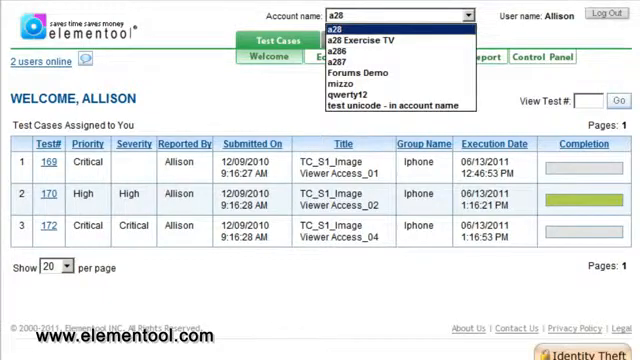
click(336, 28)
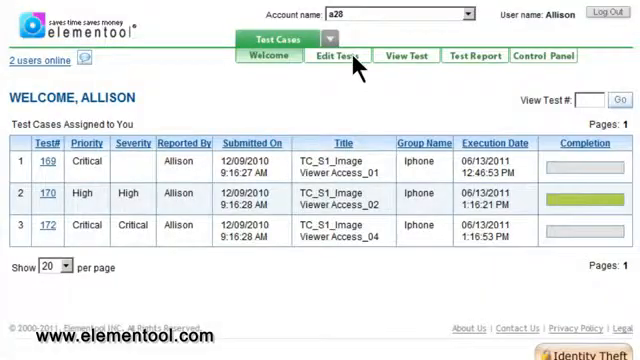
Show the Edit Tests group list and the New menu offering Group and Sub-group.
click(336, 56)
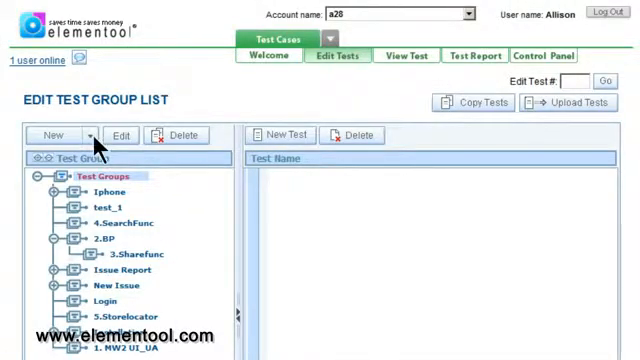
click(89, 135)
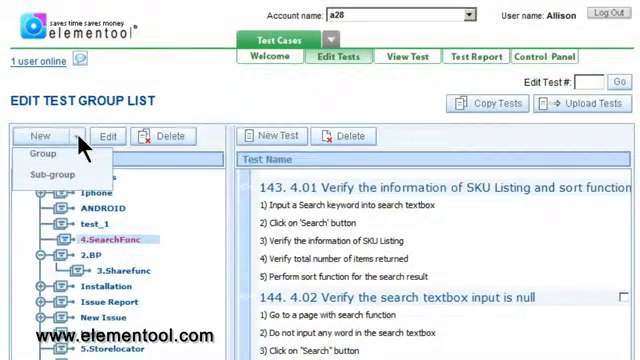
mouse_move(58, 174)
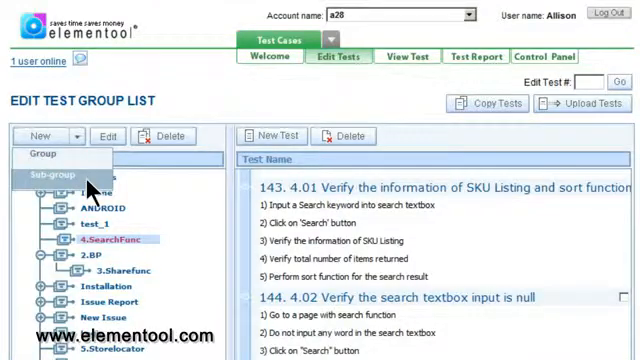